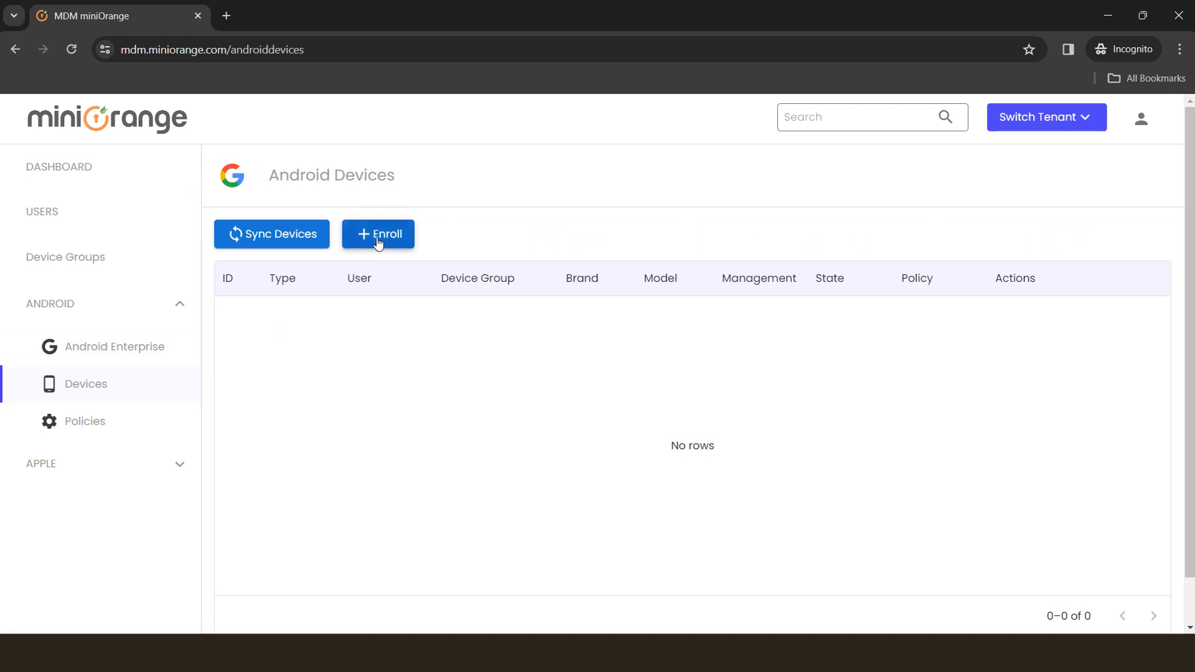
# Open the Android device enrollment form and select the test user as the device owner
pyautogui.click(377, 234)
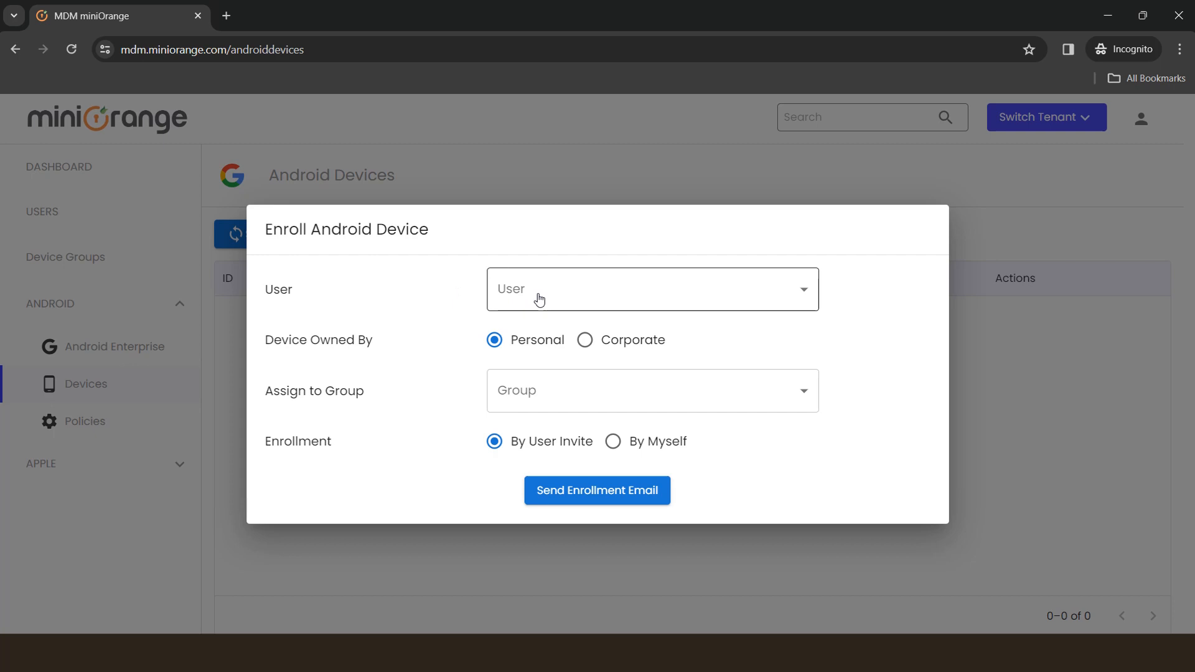
pyautogui.click(649, 288)
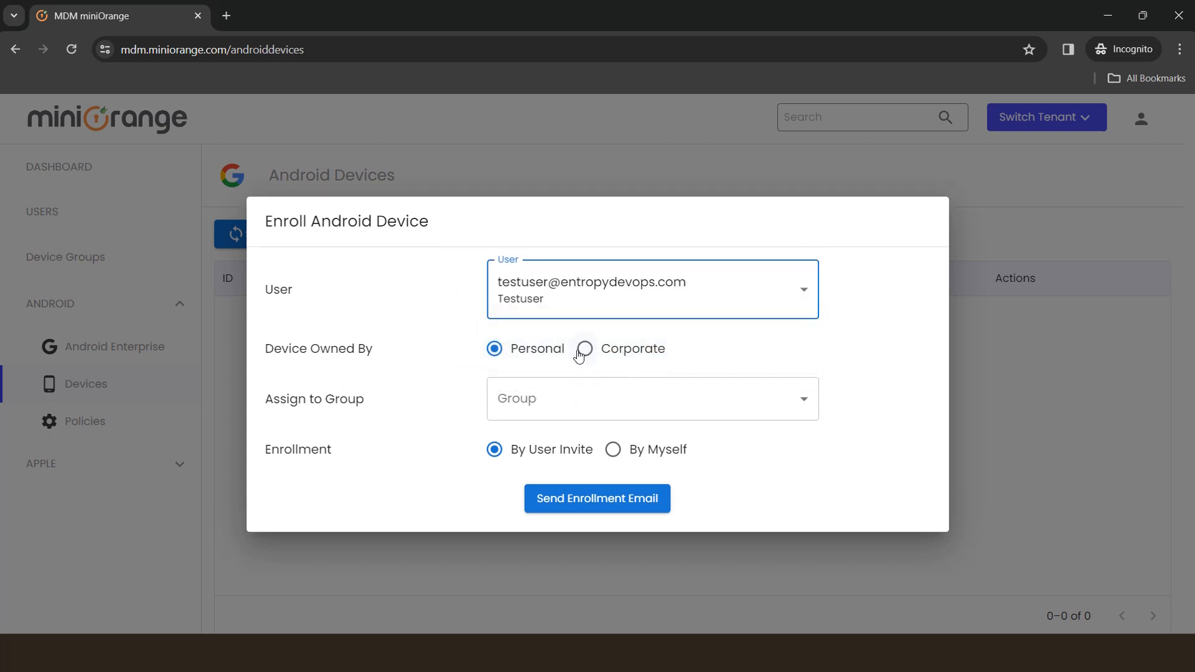
# Set ownership to Corporate, group MdmtestGroup, enrolled By Myself, and show enrollment details
pyautogui.click(585, 349)
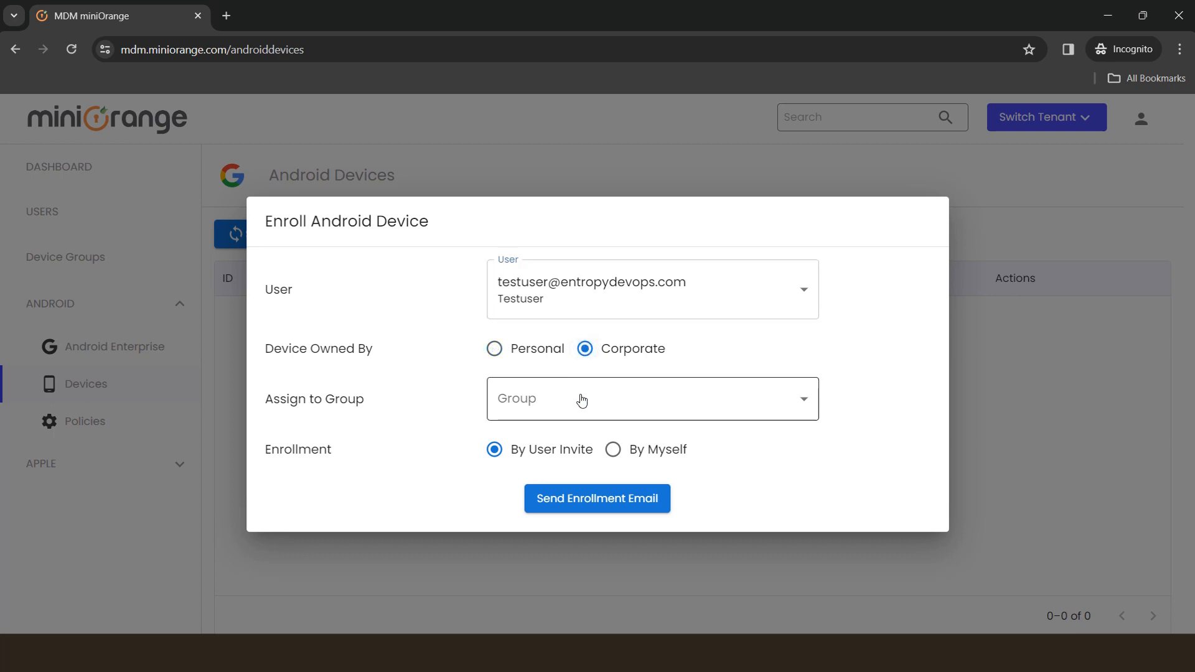
pyautogui.click(651, 397)
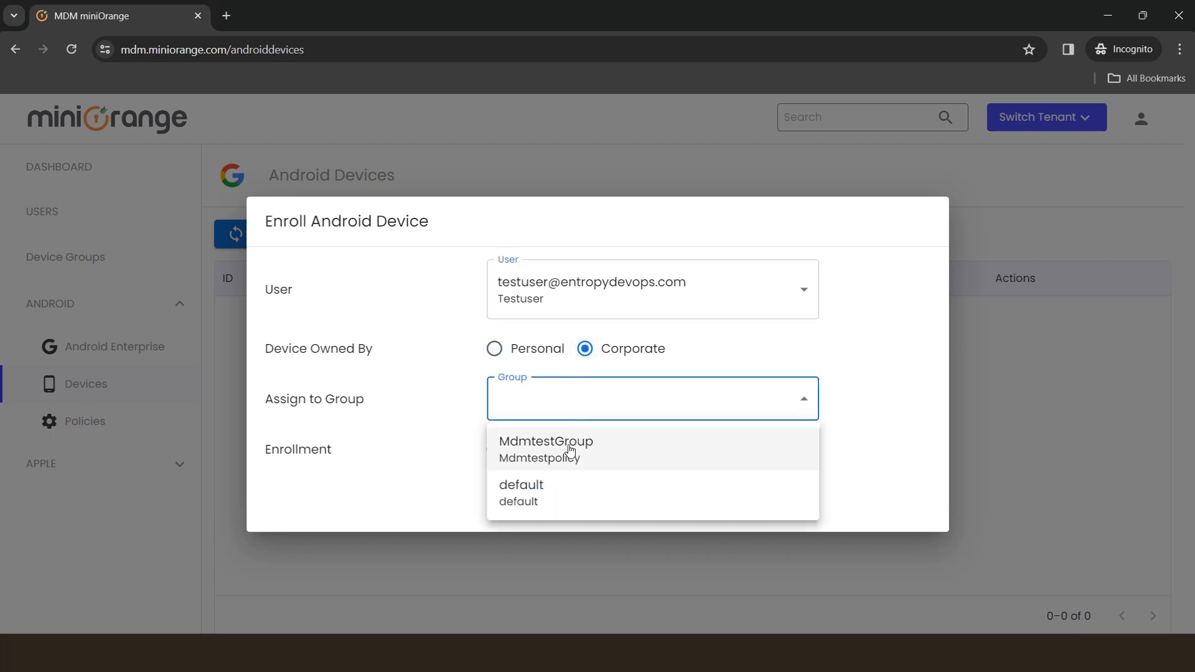
pyautogui.click(545, 448)
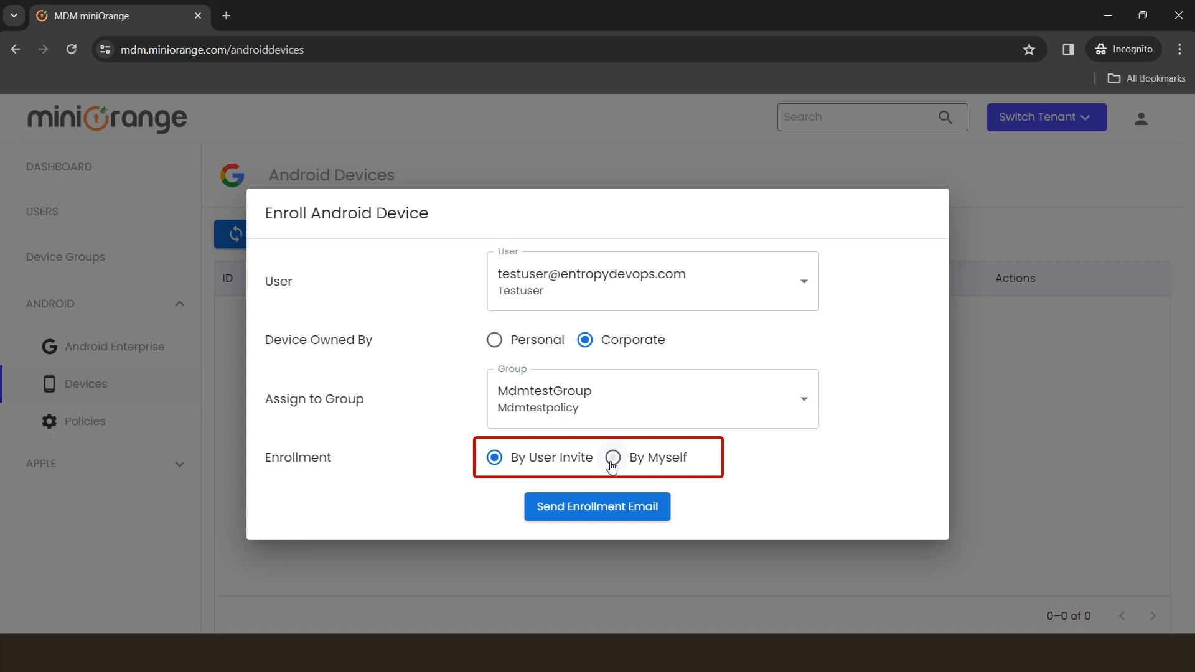
pyautogui.click(612, 457)
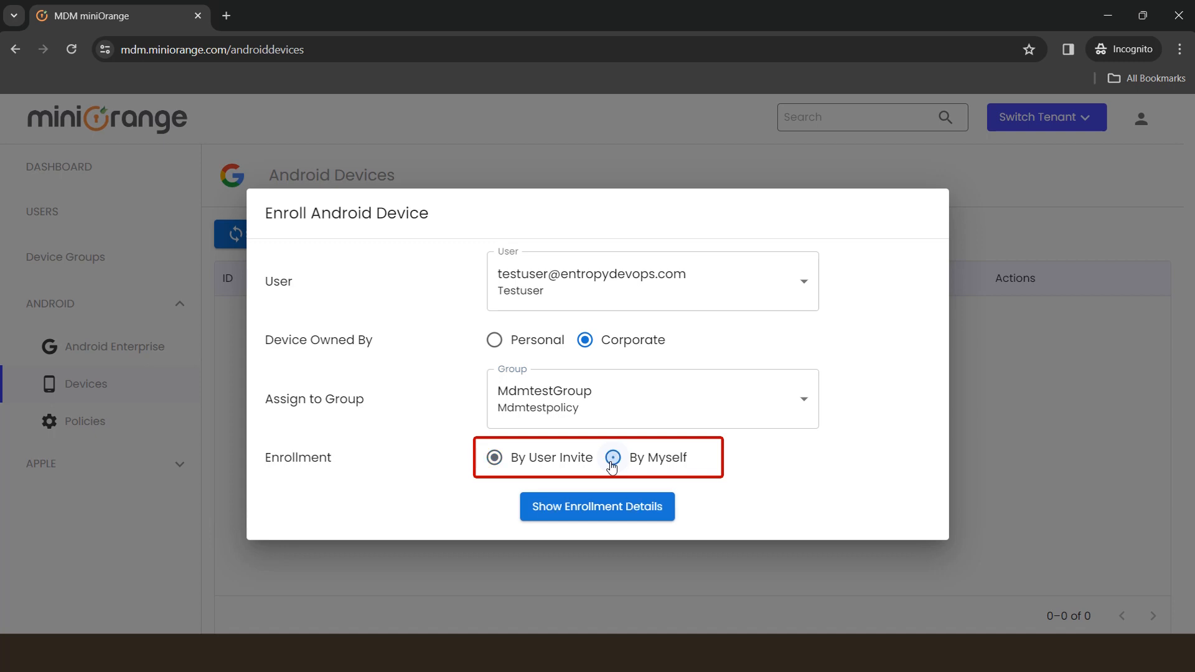
pyautogui.click(611, 457)
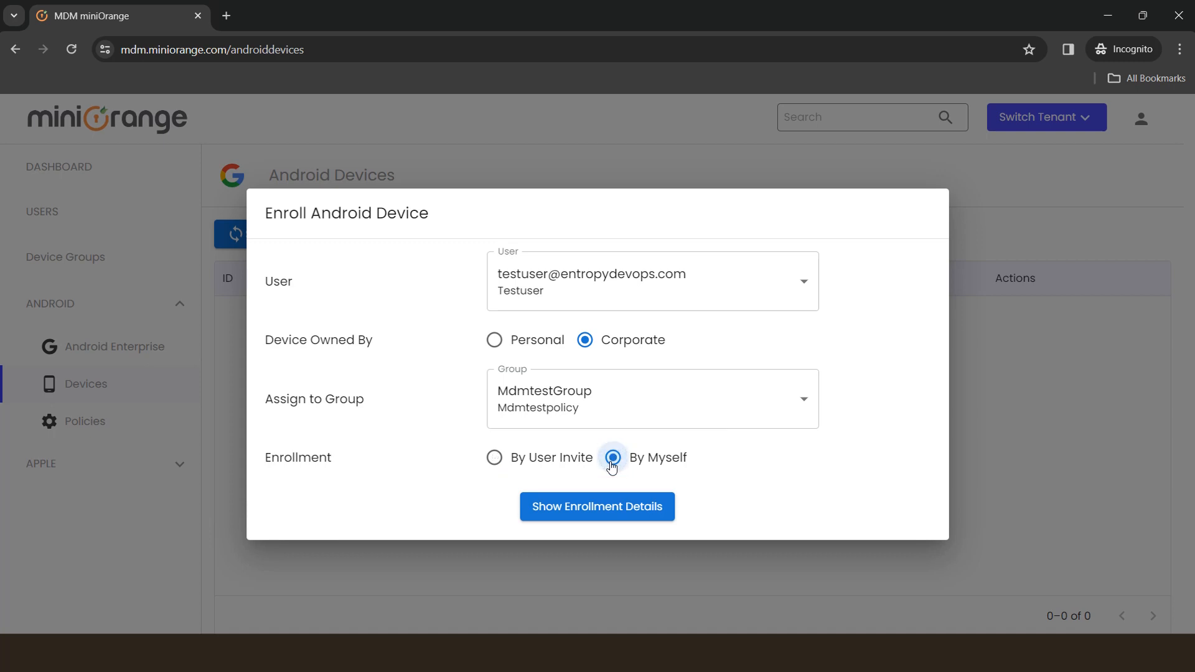
pyautogui.click(597, 506)
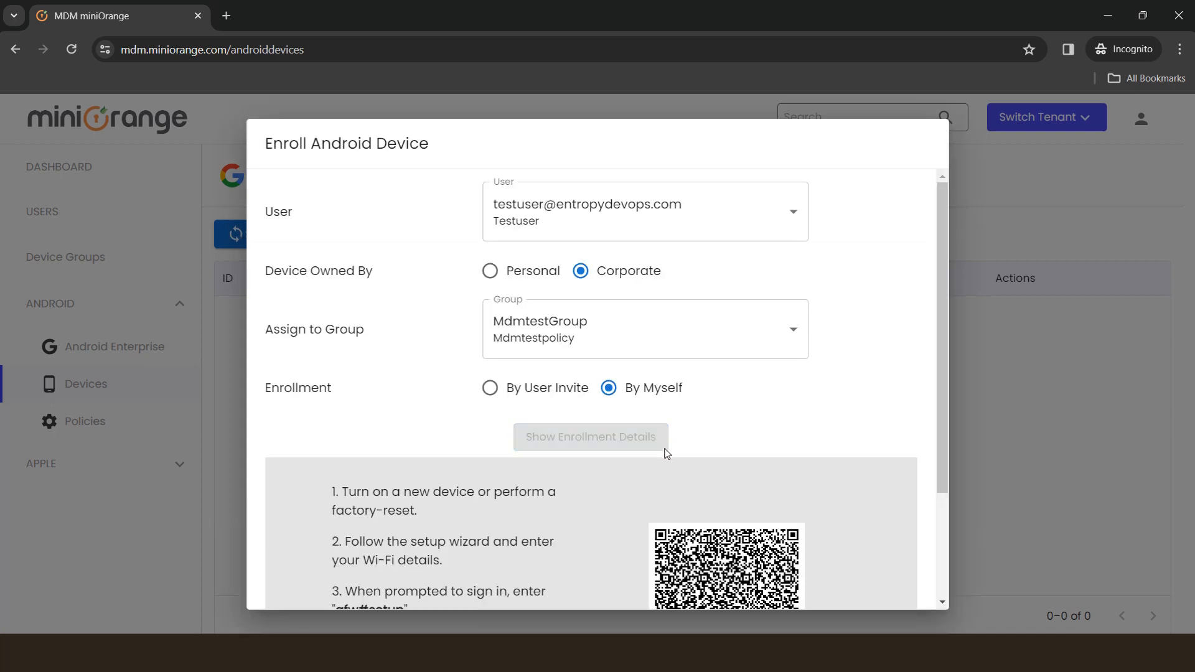
# Scroll the Enroll Android Device dialog to reveal the QR code and enrollment token
pyautogui.scroll(-3)
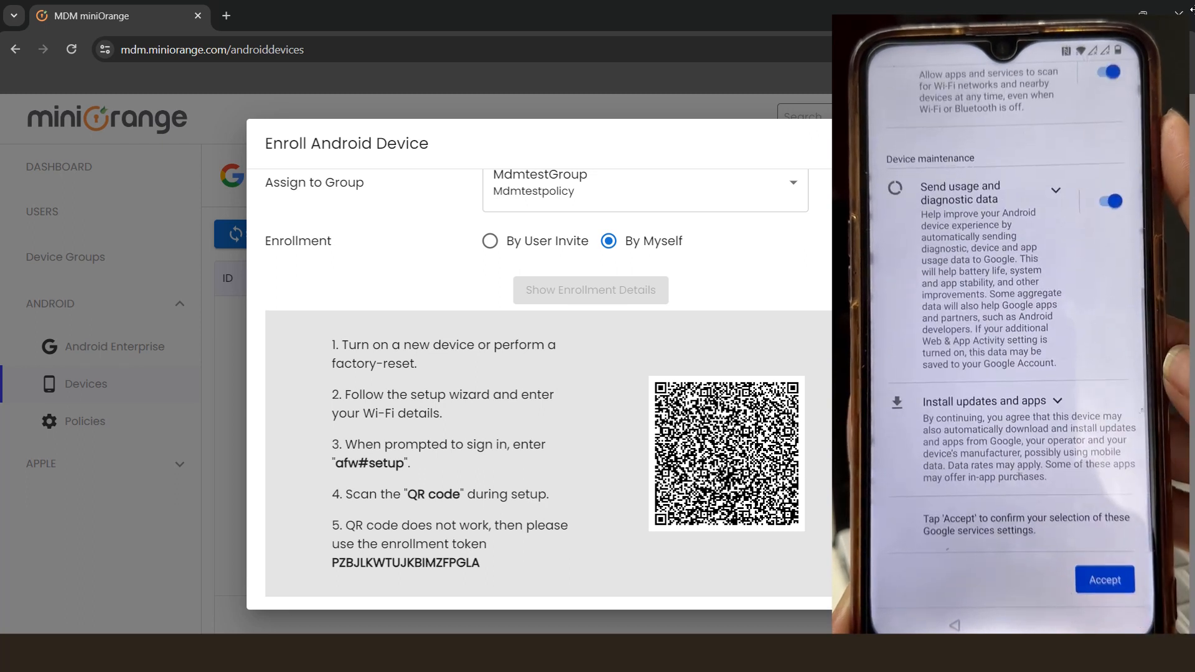
# Dismiss the Enroll Android Device dialog after the phone finishes setup
pyautogui.click(1104, 580)
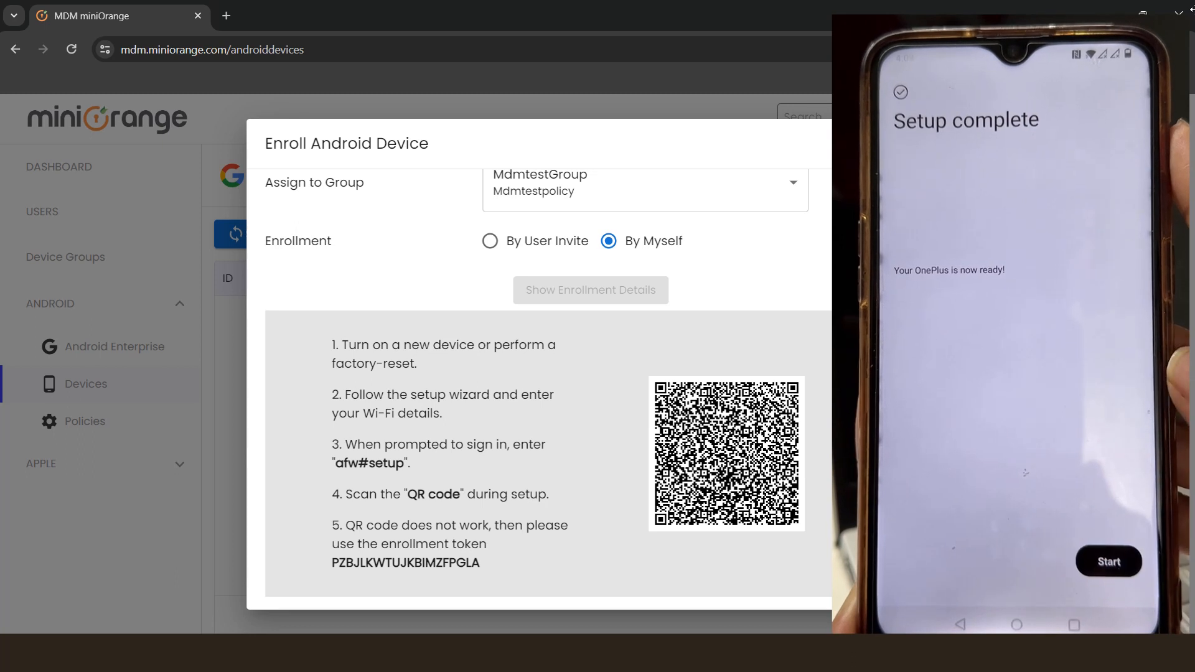
pyautogui.click(1107, 562)
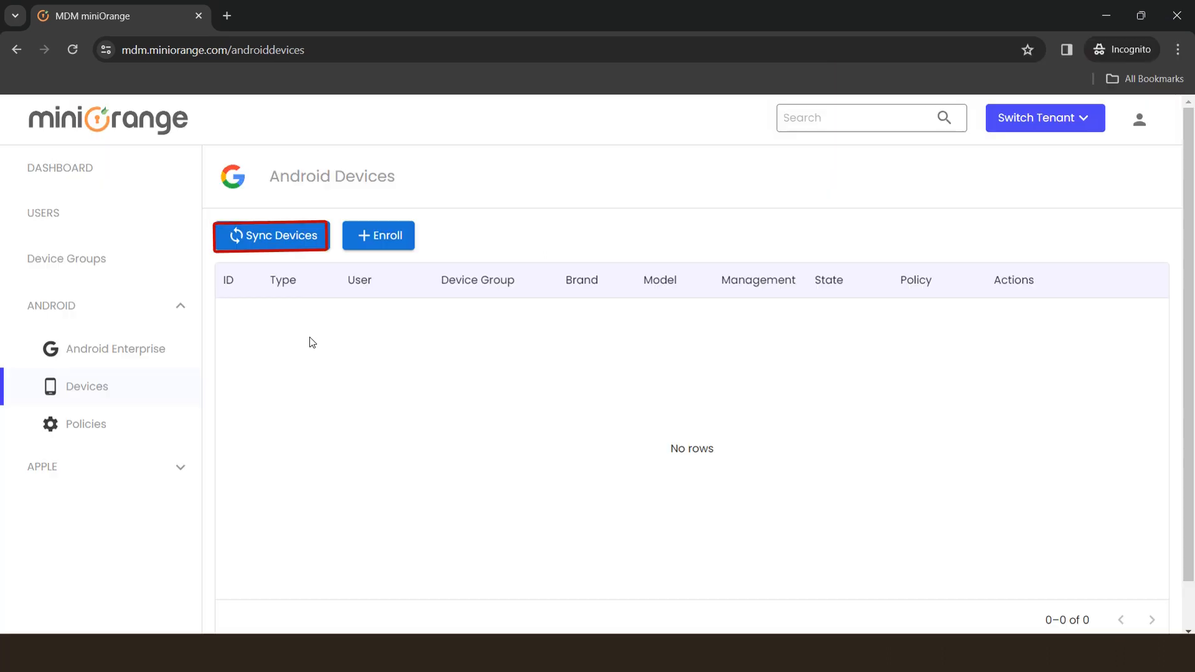
# Sync Devices until the OnePlus phone shows ACTIVE under testuser in MdmtestGroup
pyautogui.click(272, 234)
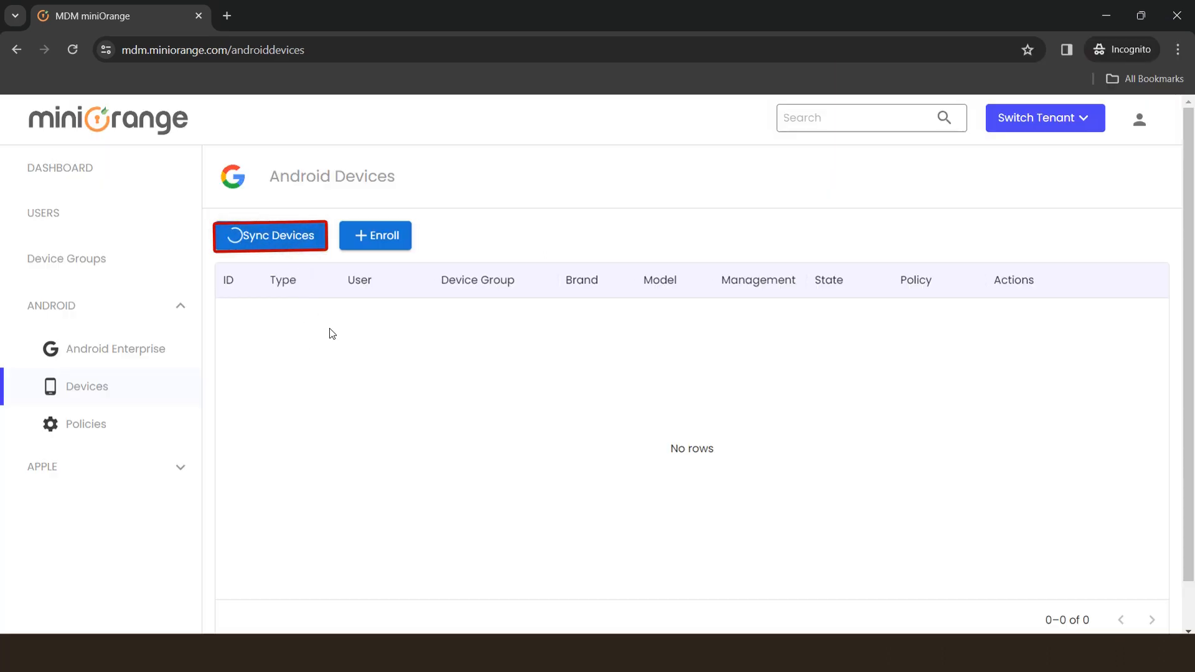
pyautogui.click(270, 236)
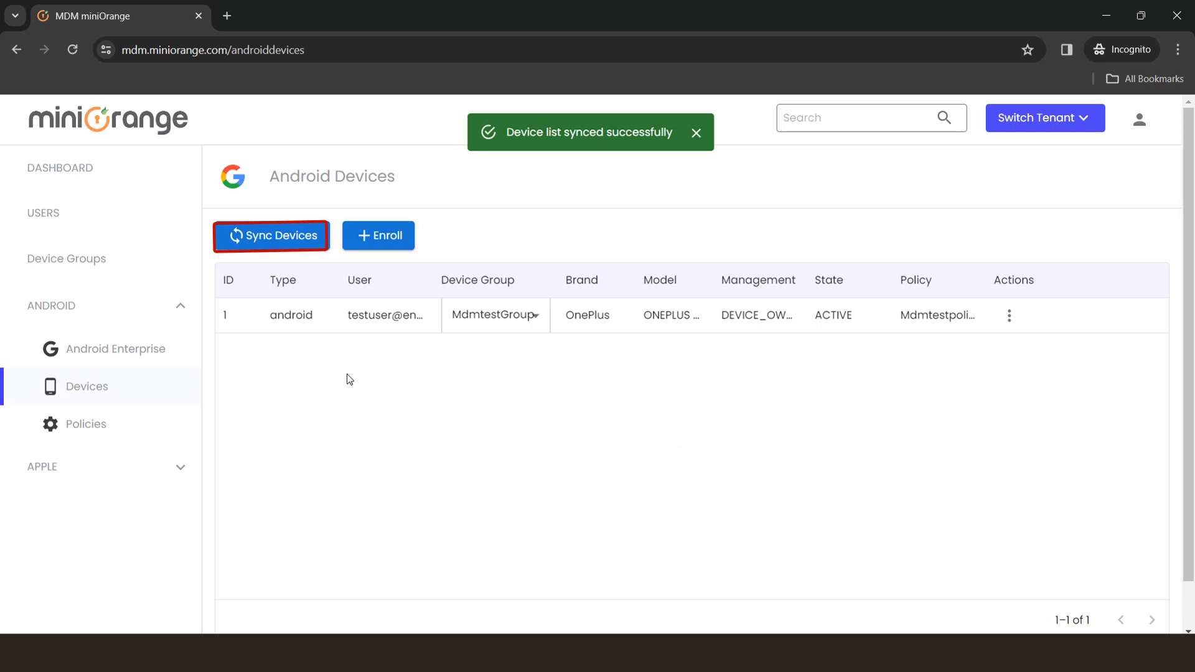